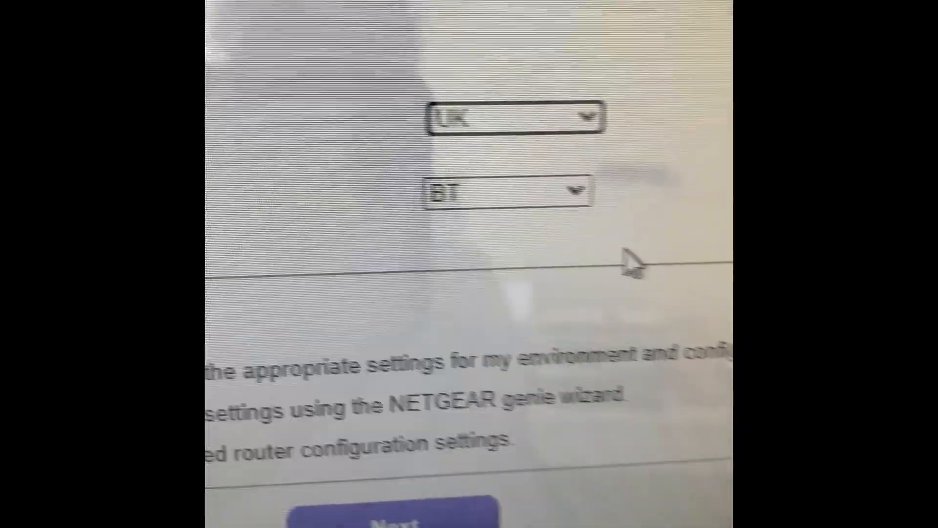
Open the UK Internet Service Provider list, currently showing BT
click(575, 192)
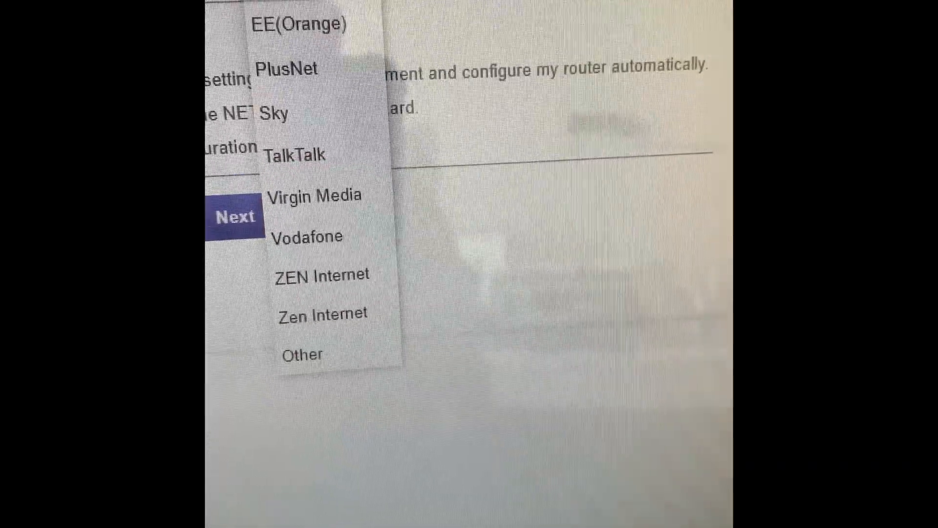
Choose PlusNet as the provider and launch the internet detection scan
click(283, 69)
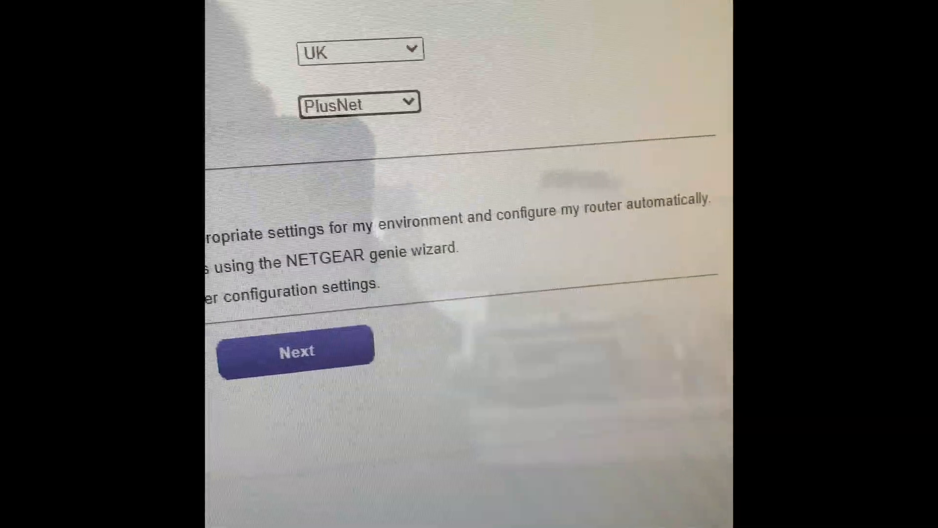
click(296, 350)
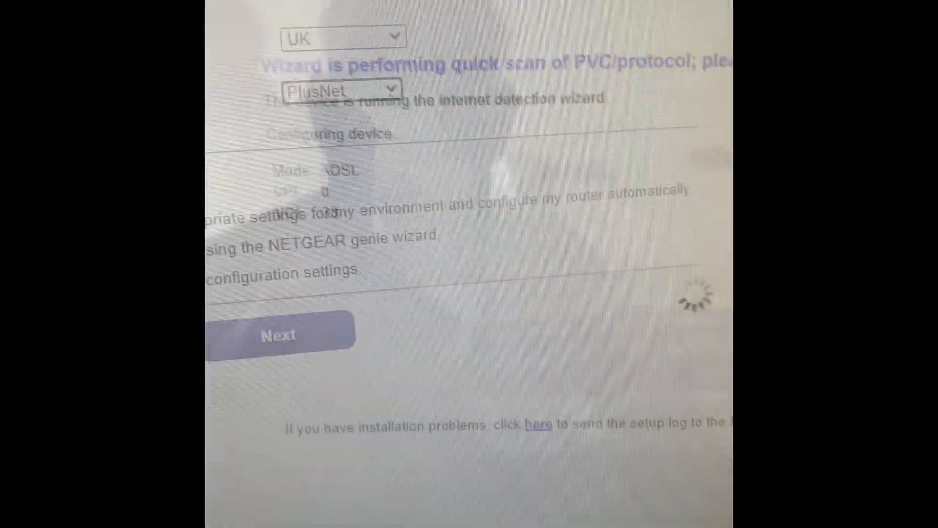